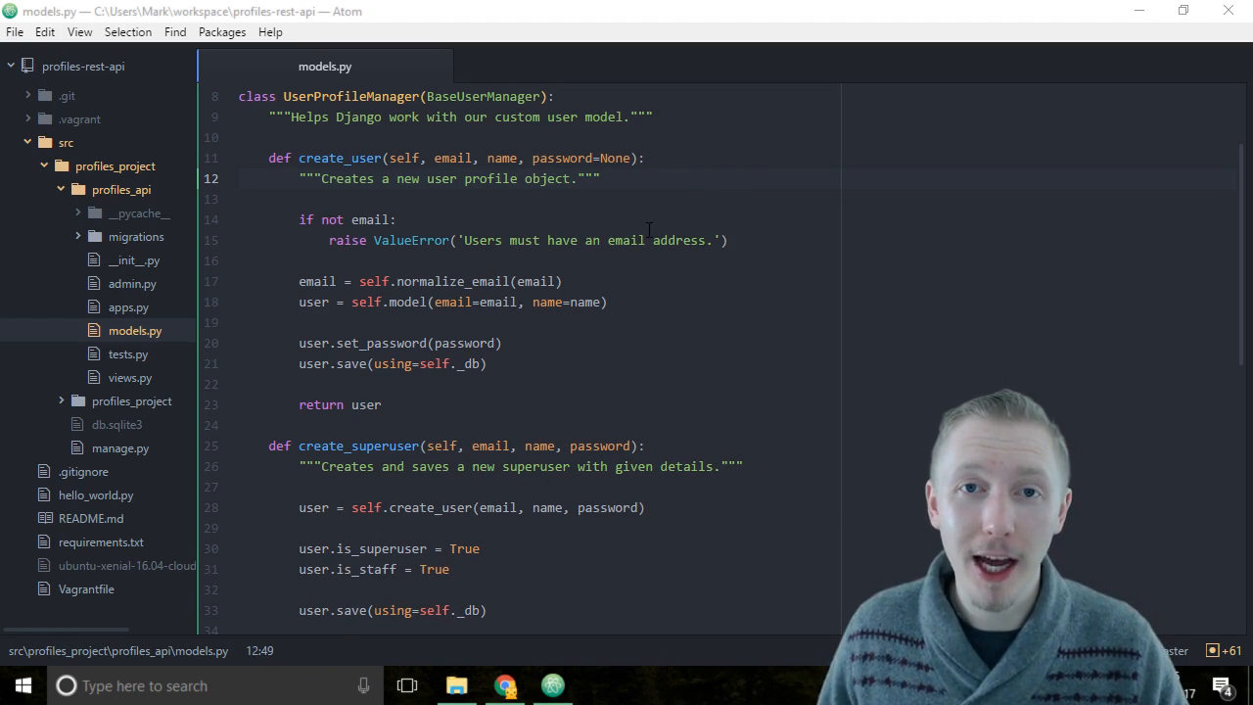
Expand the inner profiles_project folder to reveal settings.py, urls.py and wsgi.py.
click(121, 189)
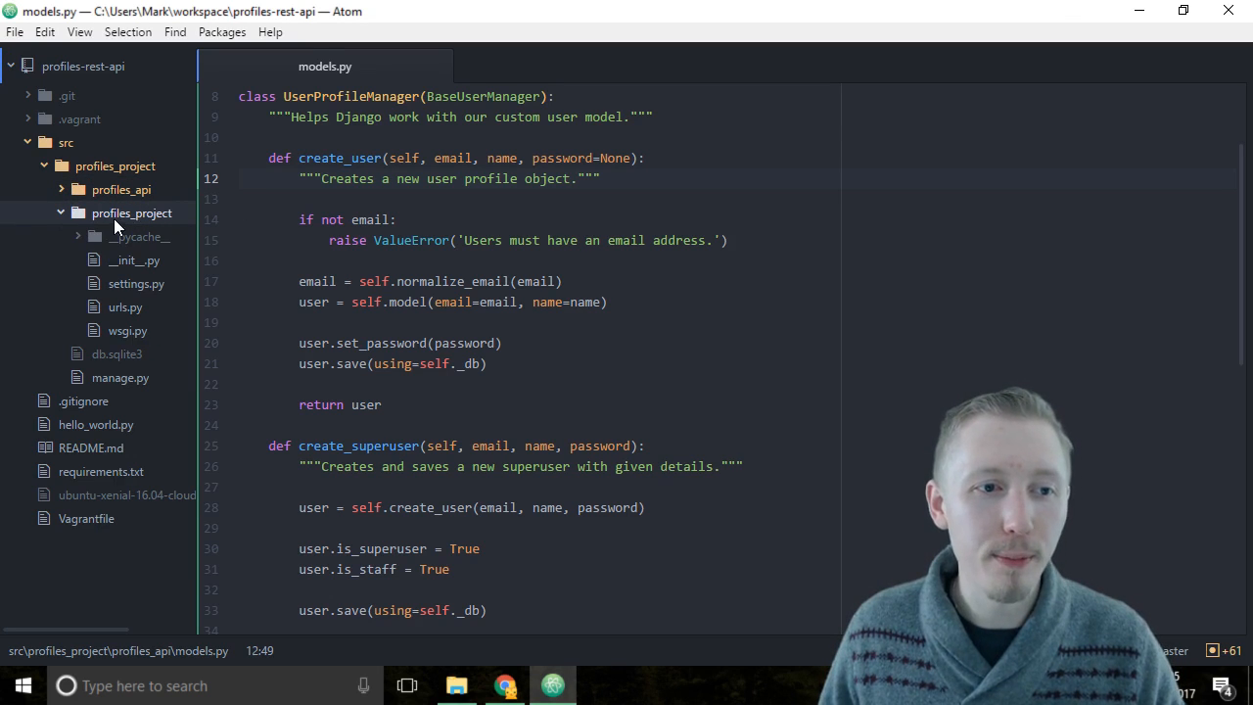
mouse_move(135, 298)
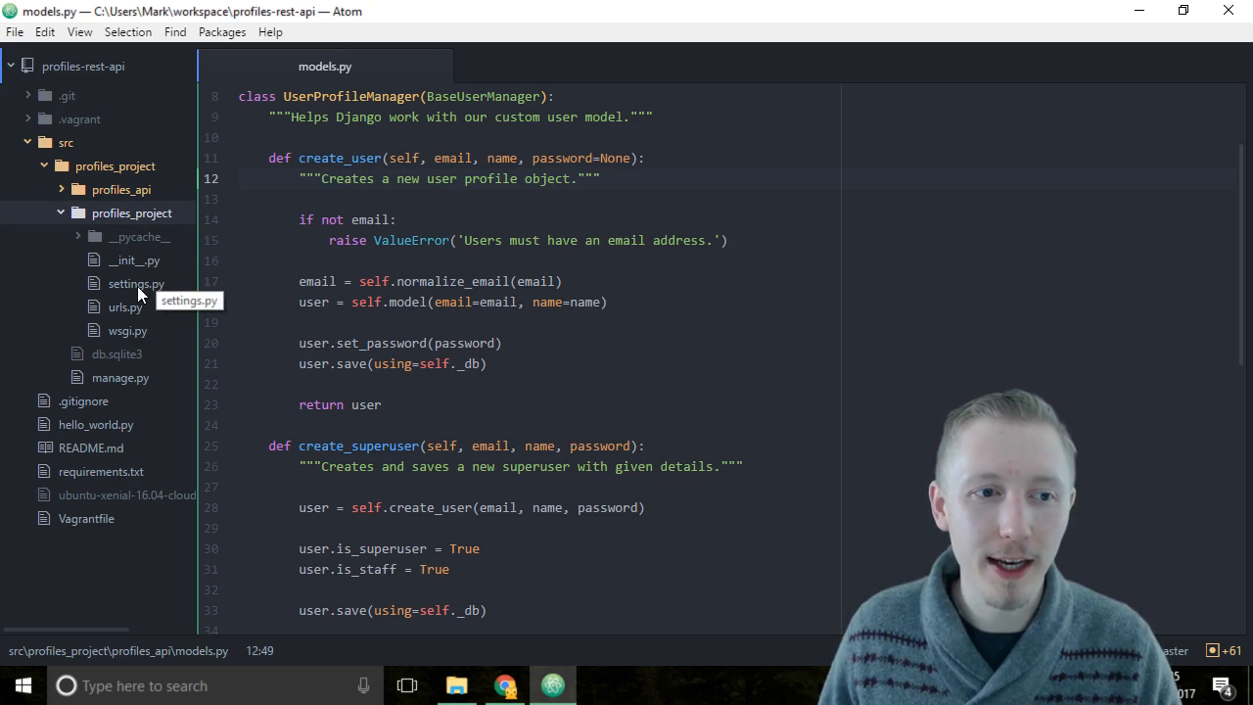
Open settings.py and place the cursor on the last line below STATIC_URL.
click(136, 283)
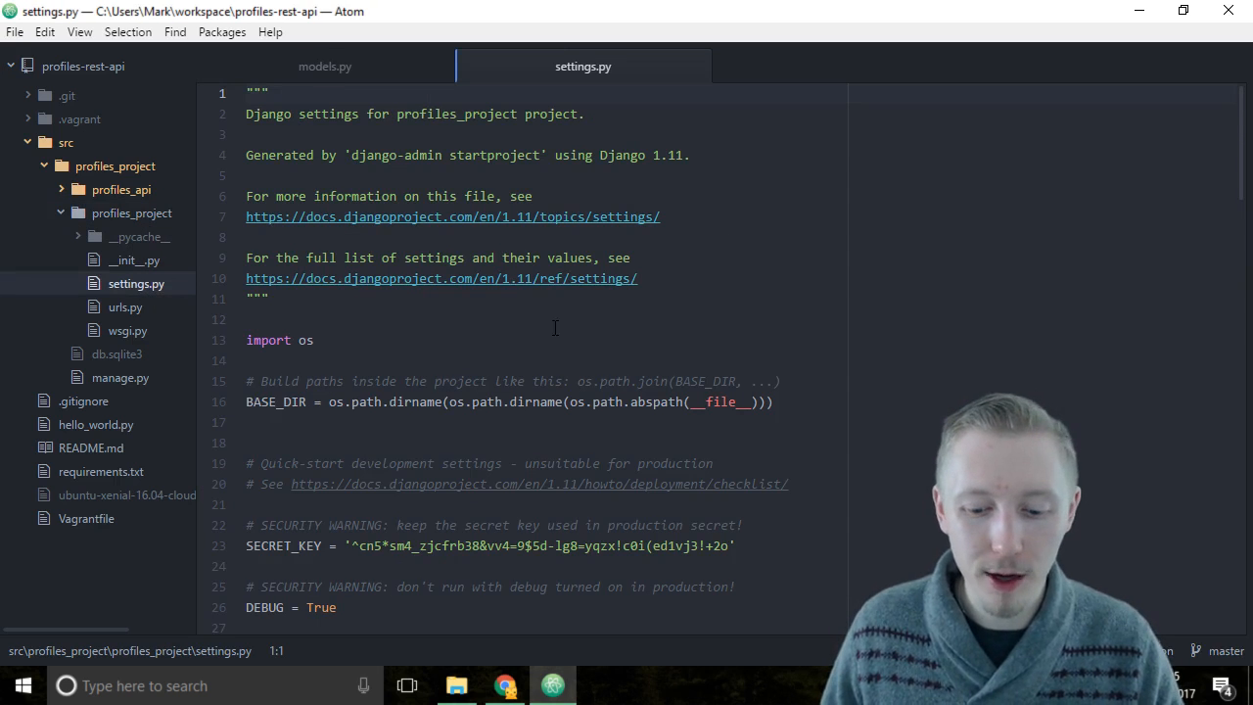
scroll(down, 3)
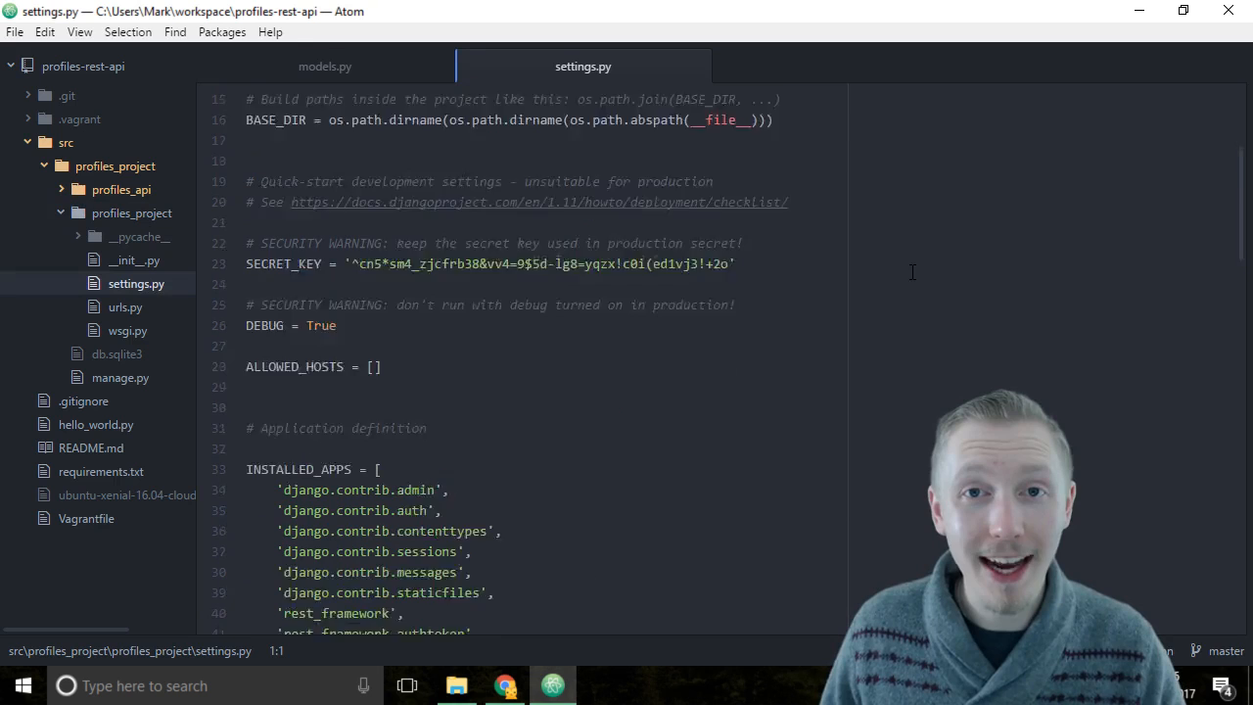
scroll(down, 3)
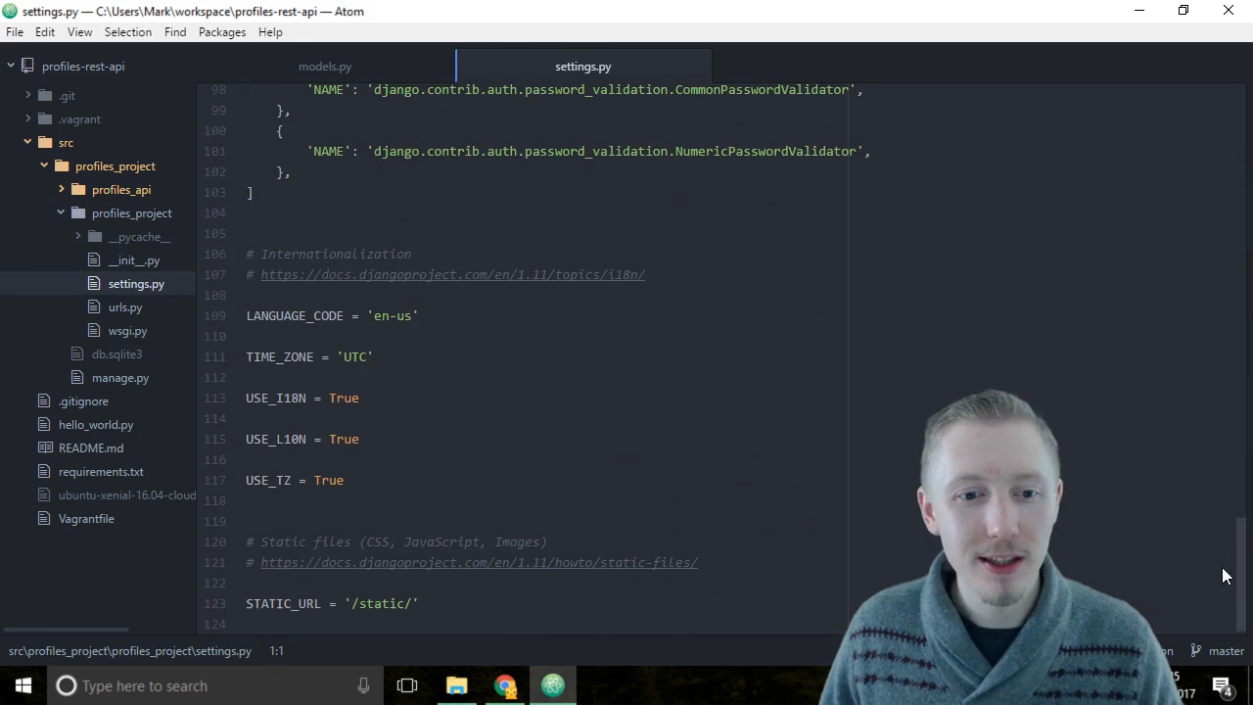
click(598, 618)
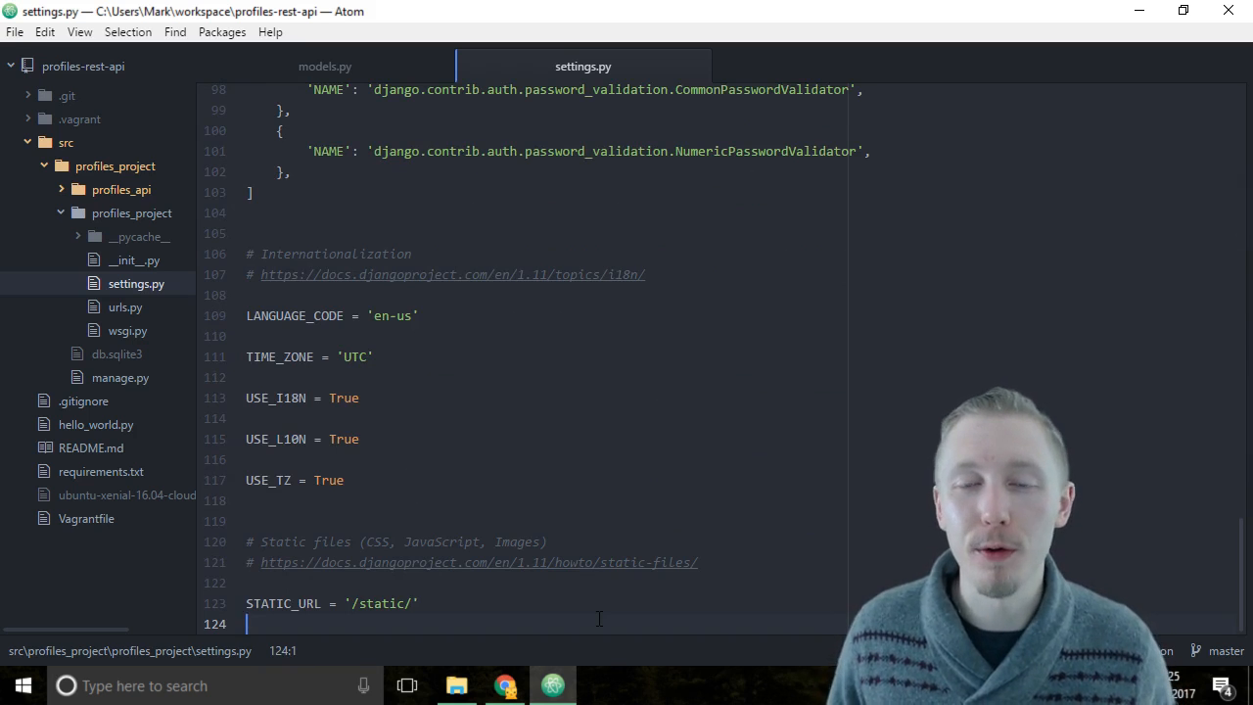
Add a new line below STATIC_URL reading AUTH_USER_MODEL = ''.
key(Return)
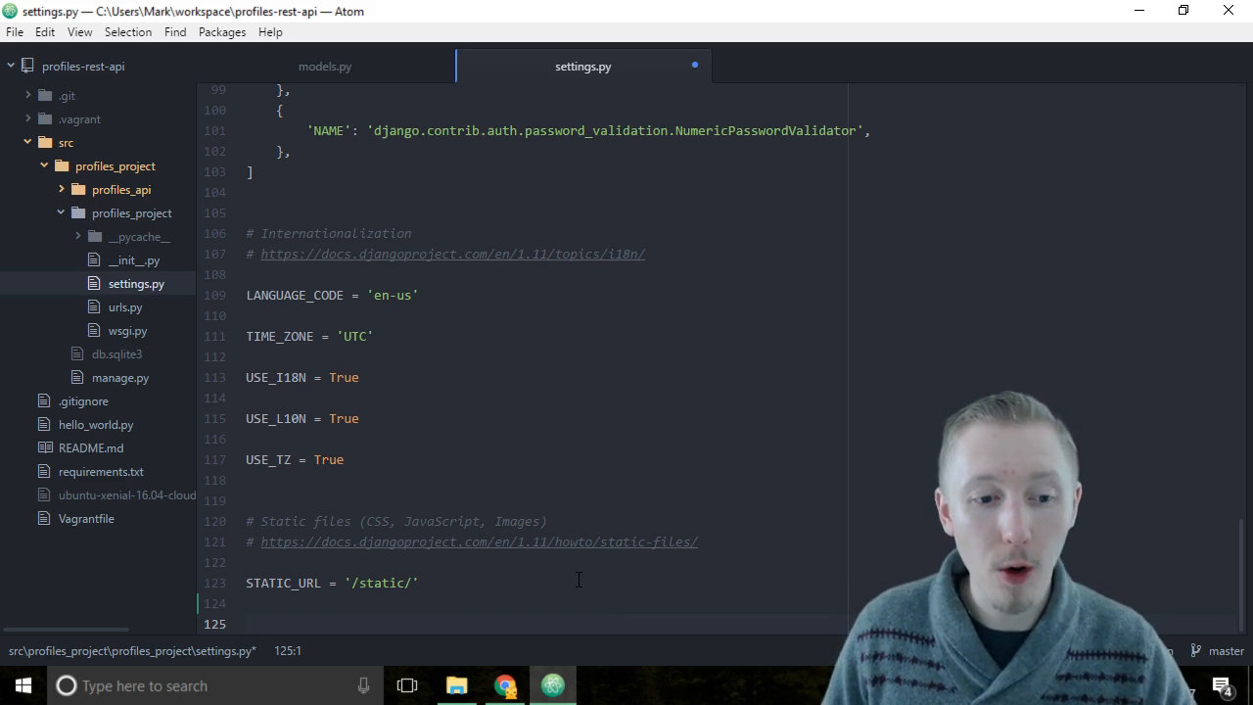
text(AUTH_USER)
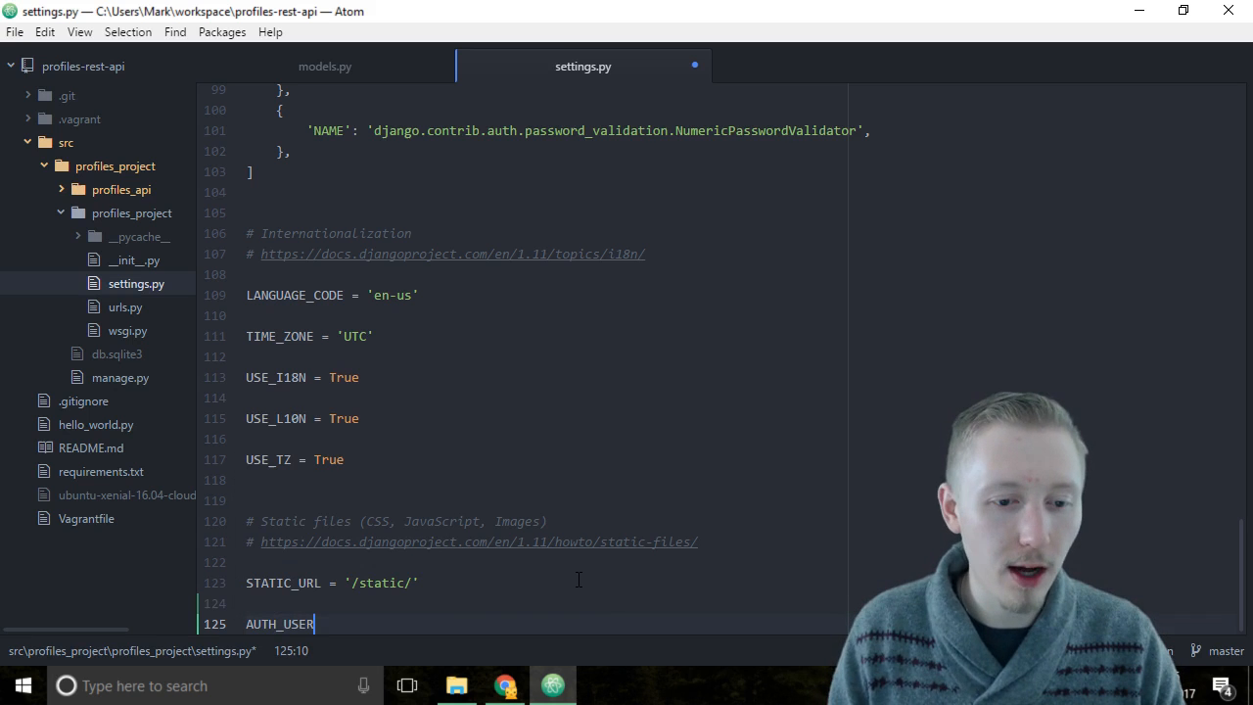
text(_MODEL)
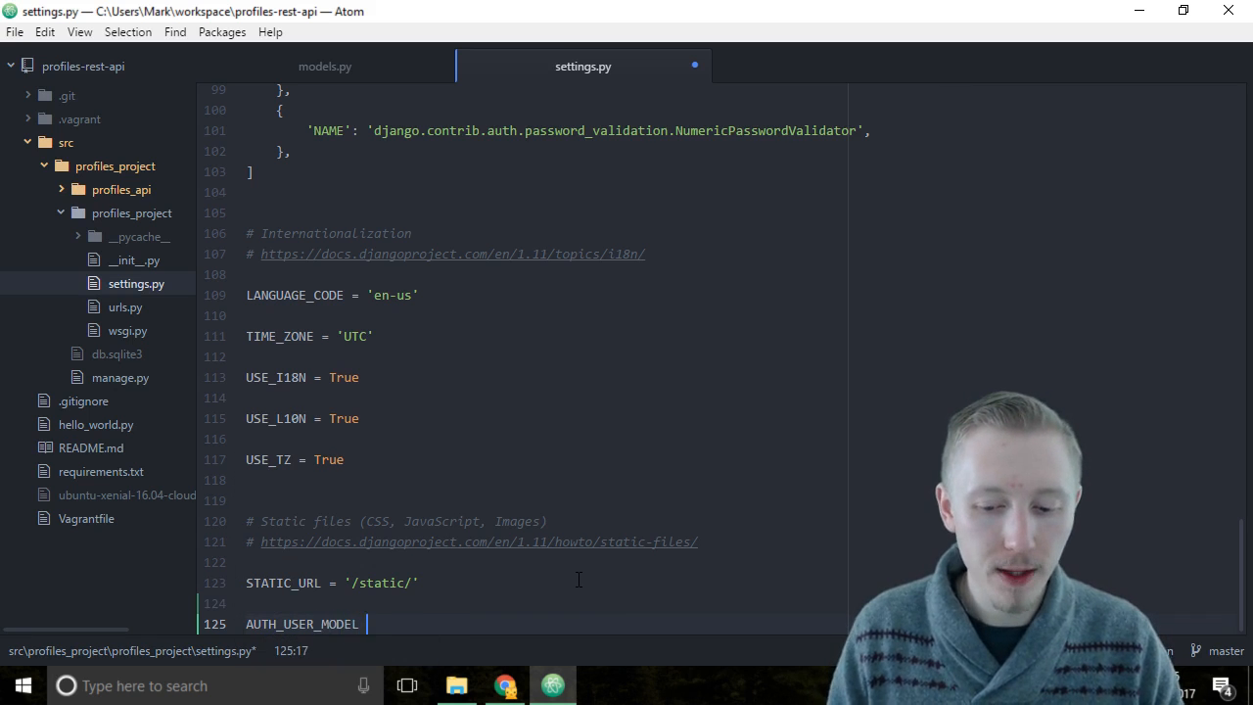
text(= '')
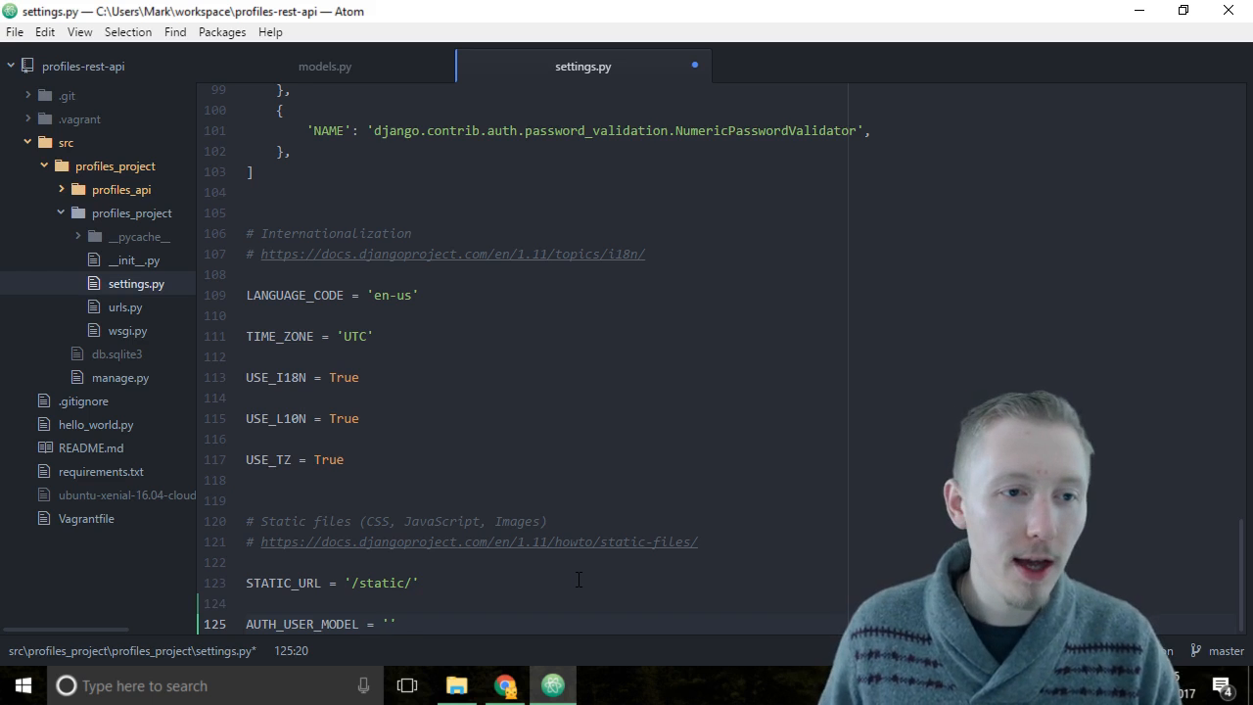
Expand profiles_api, check the UserProfile class in models.py, and return to settings.py.
click(120, 189)
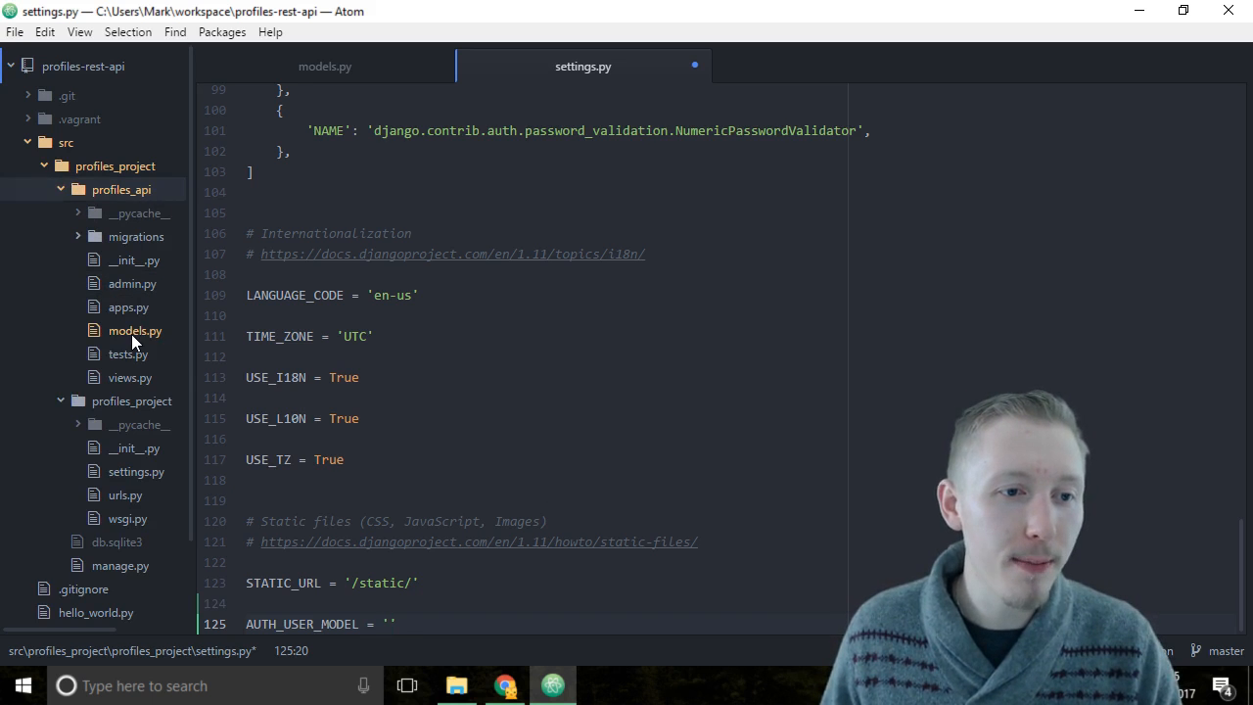
mouse_move(165, 364)
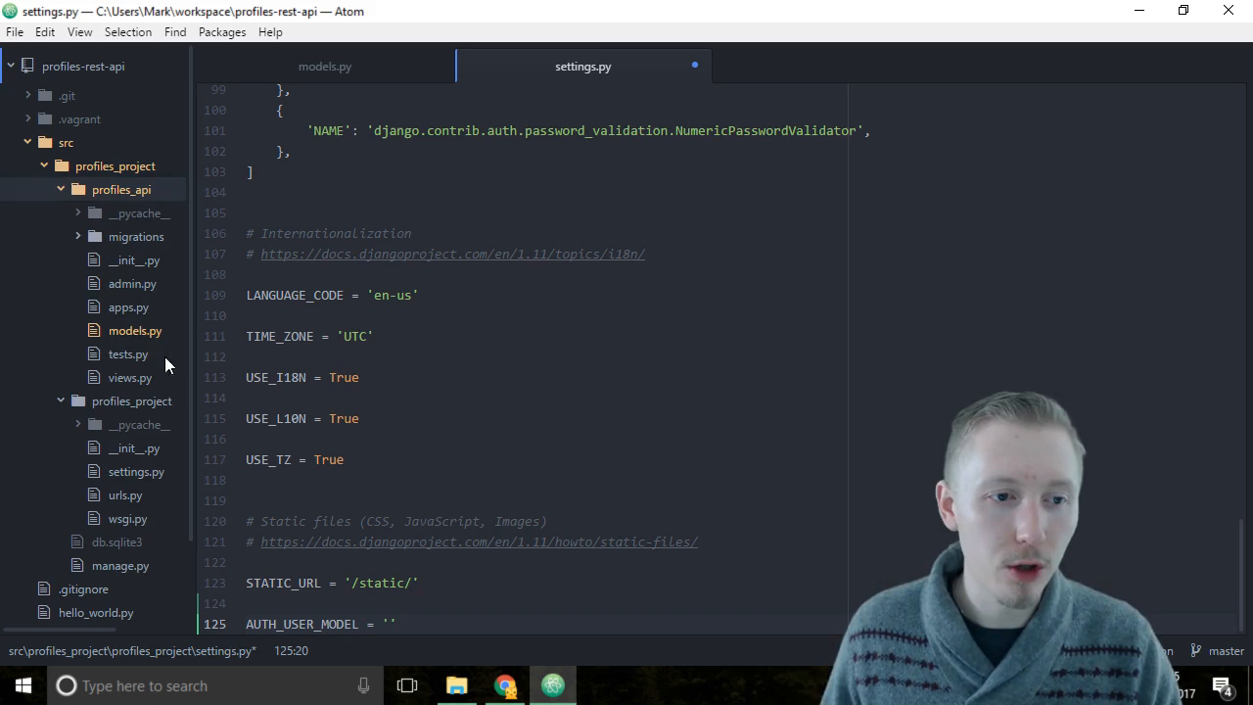
click(325, 66)
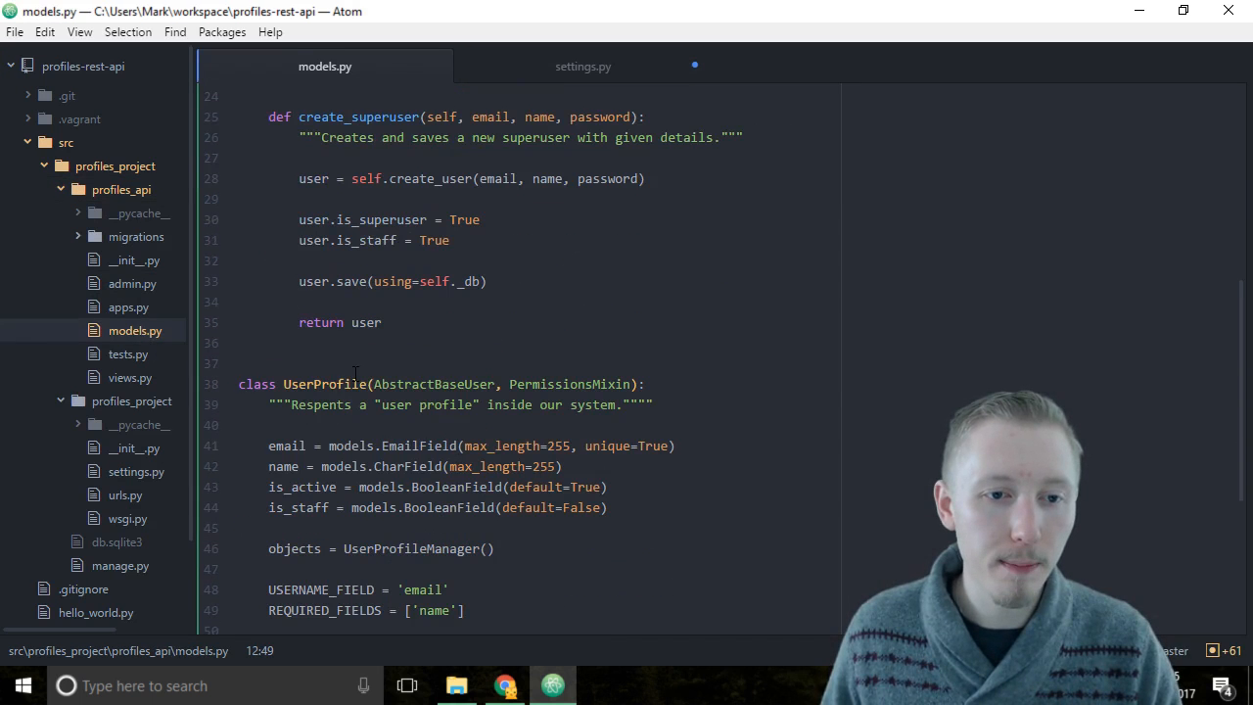
click(583, 66)
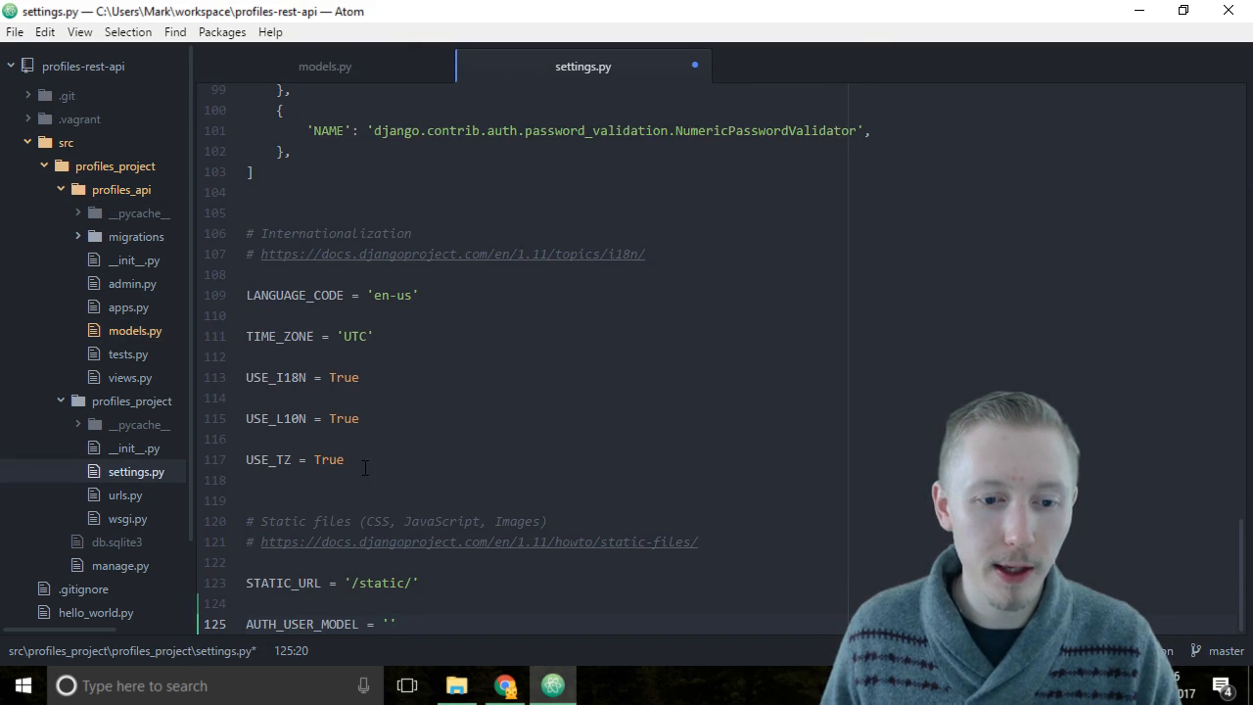
Fill the AUTH_USER_MODEL value with 'profiles_api.UserProfile'.
text(profiles_api.U)
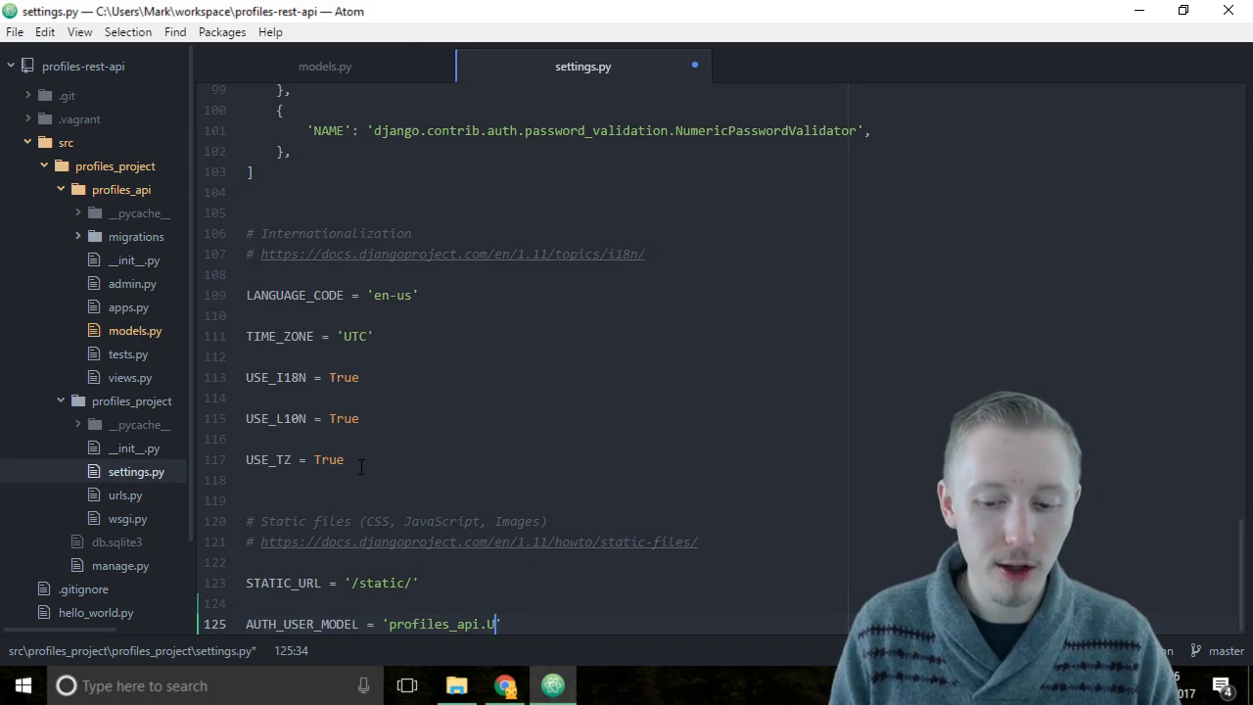
text(serProfile)
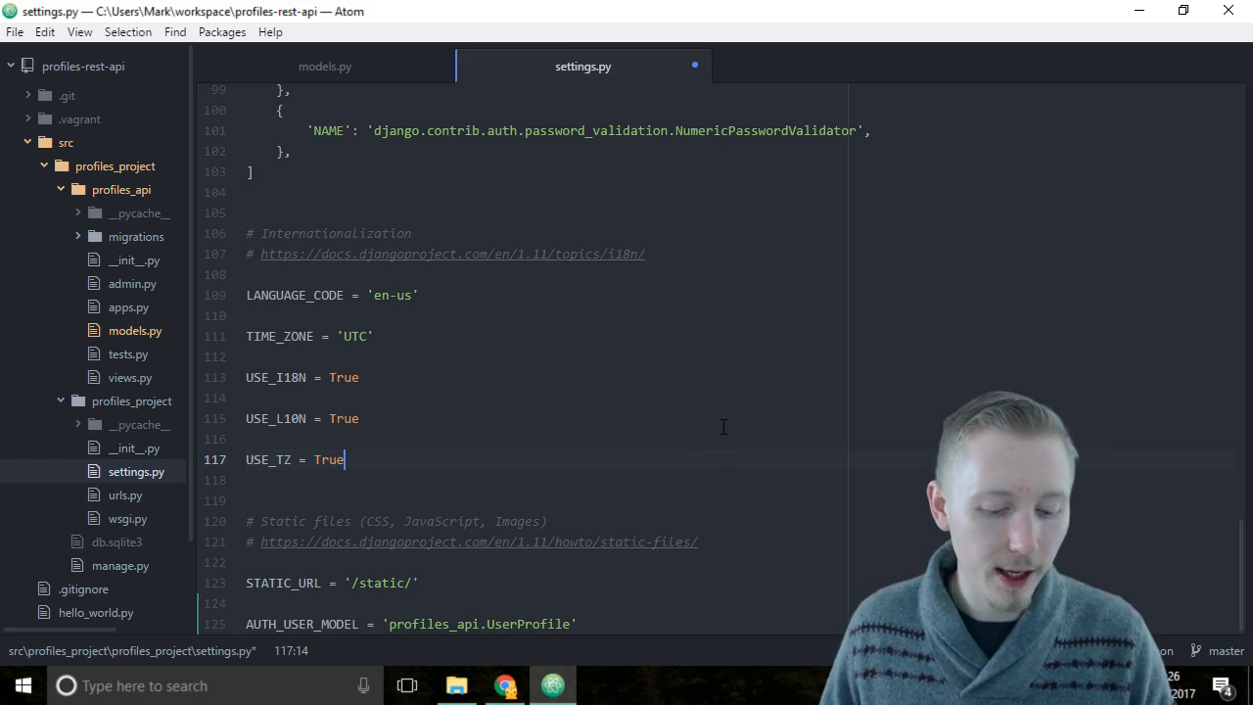
Save settings.py with Ctrl+S.
key(ctrl+s)
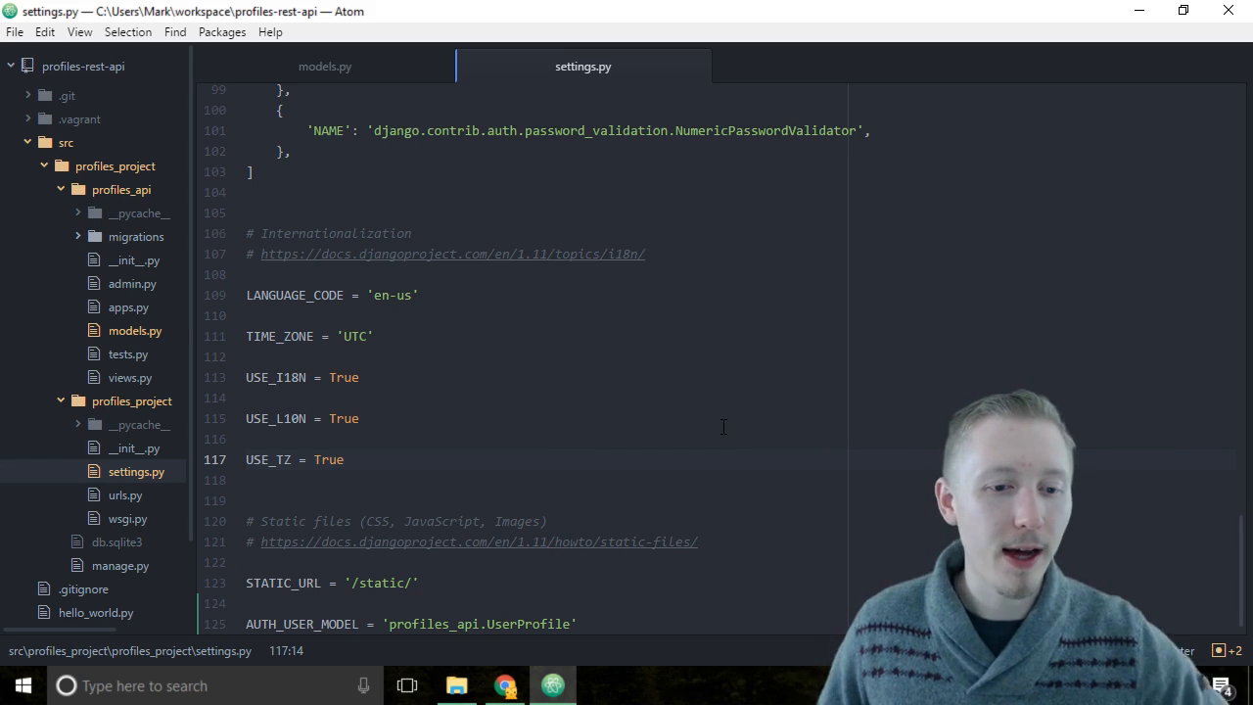
click(344, 459)
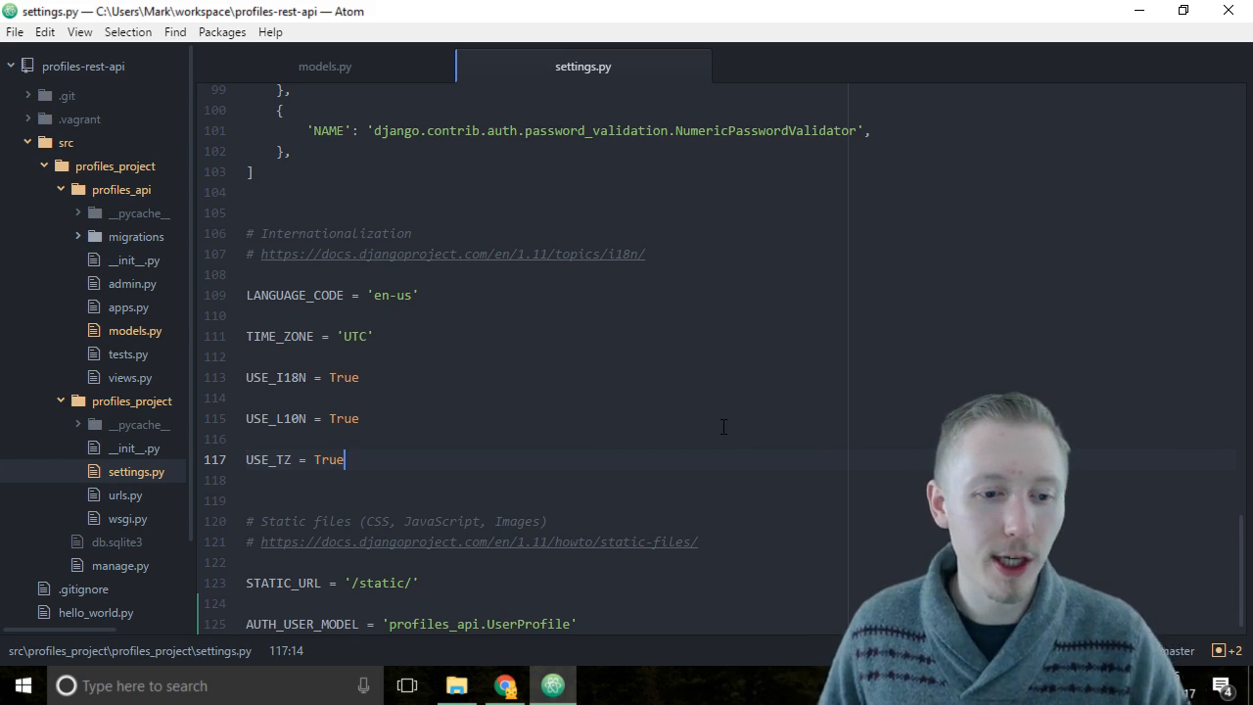